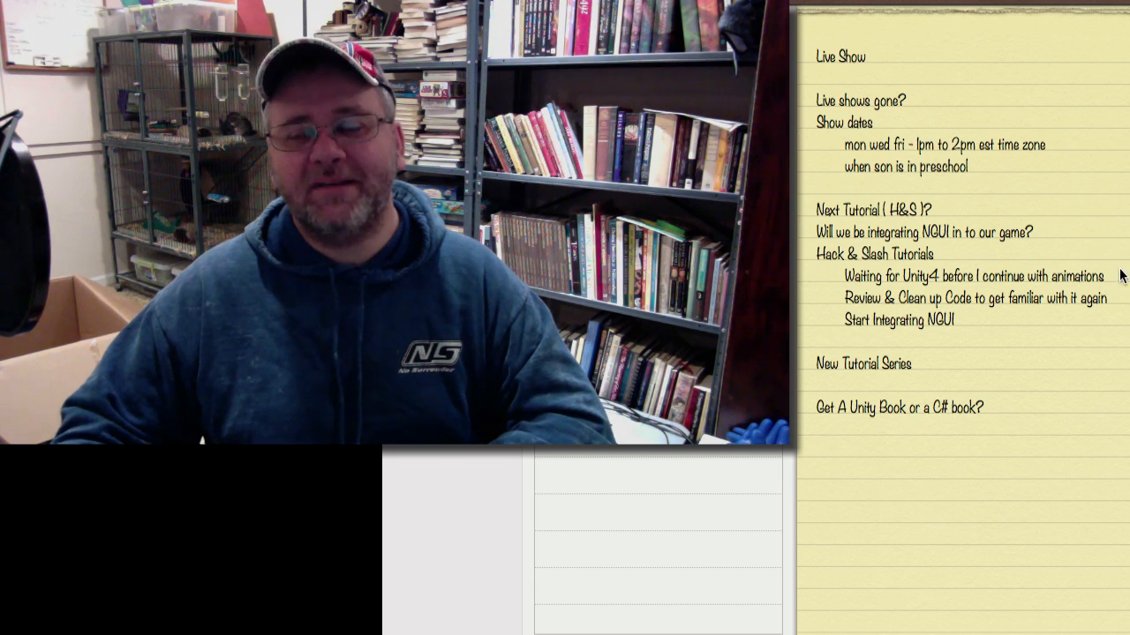
mouse_move(1124, 250)
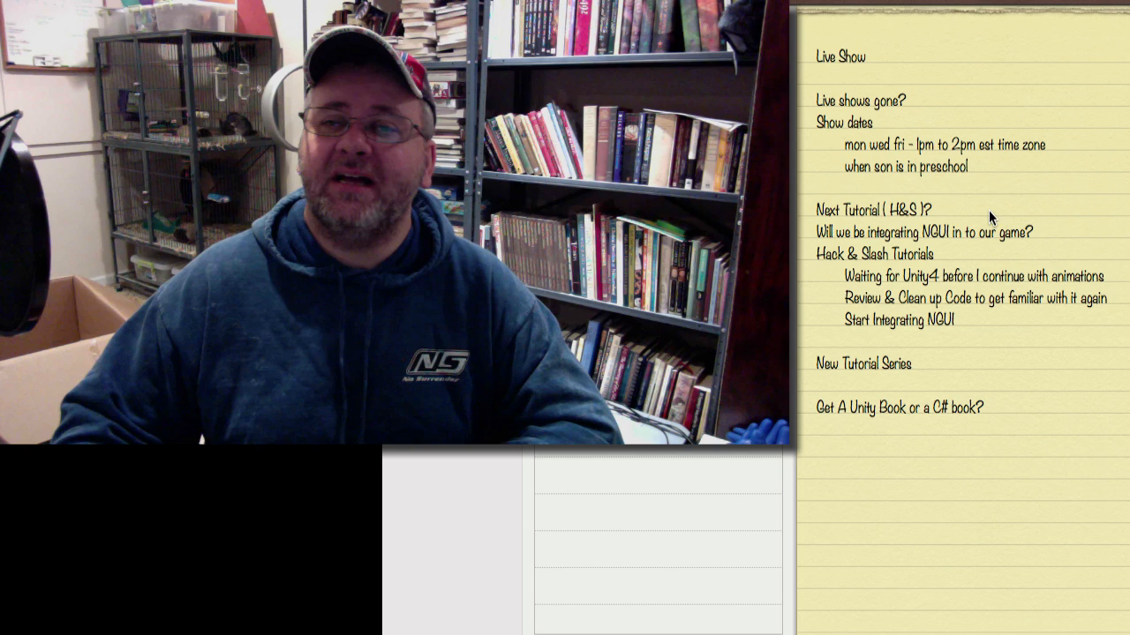
mouse_move(1050, 257)
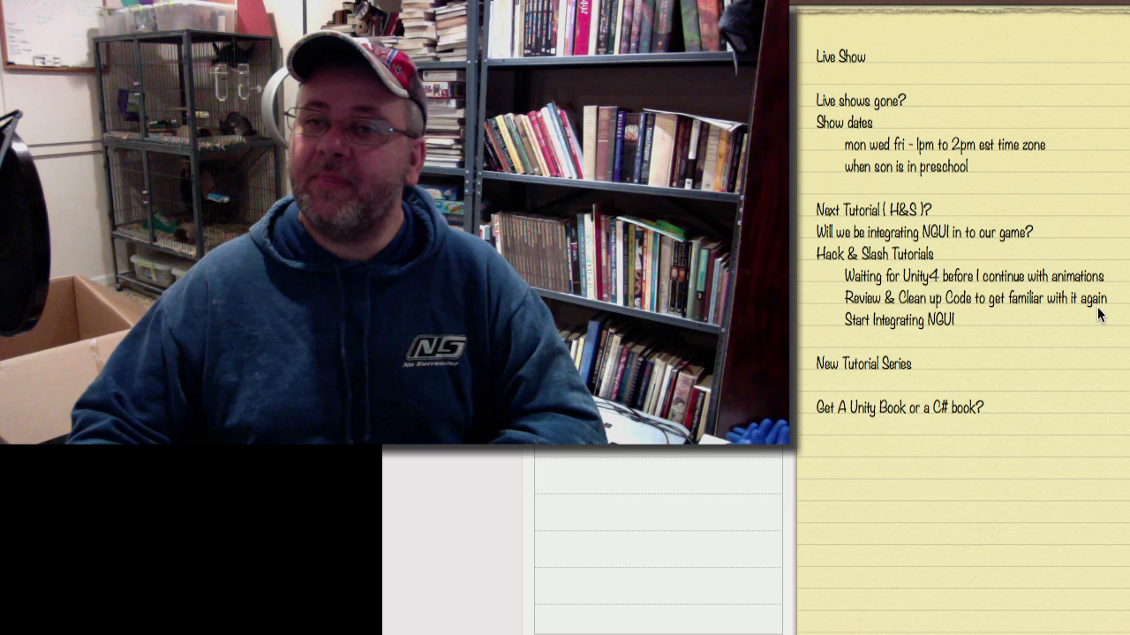
mouse_move(1047, 338)
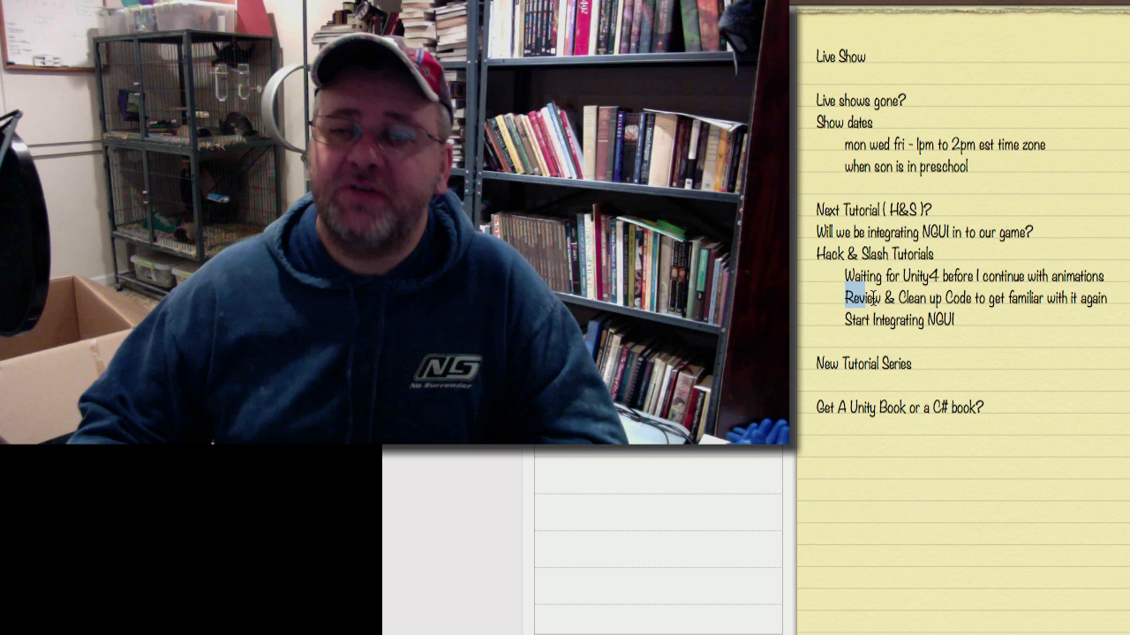
Highlight the full 'Review & Clean up Code to get familiar with it again' line
double_click(970, 298)
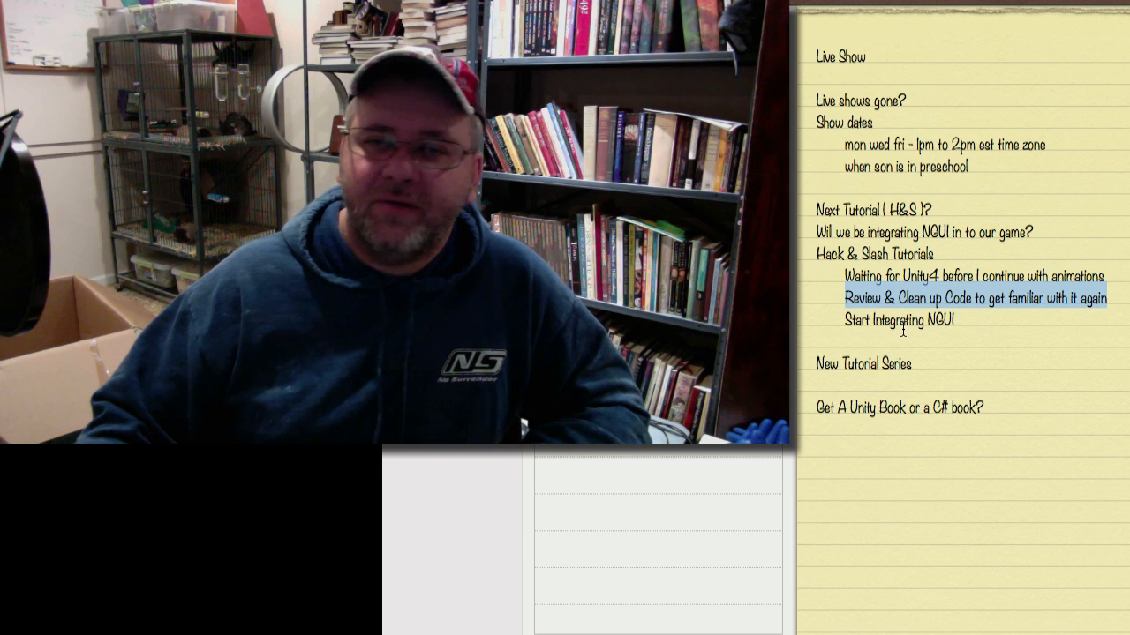
Clear the review-line highlight and select 'C# book?' in the last question
double_click(862, 363)
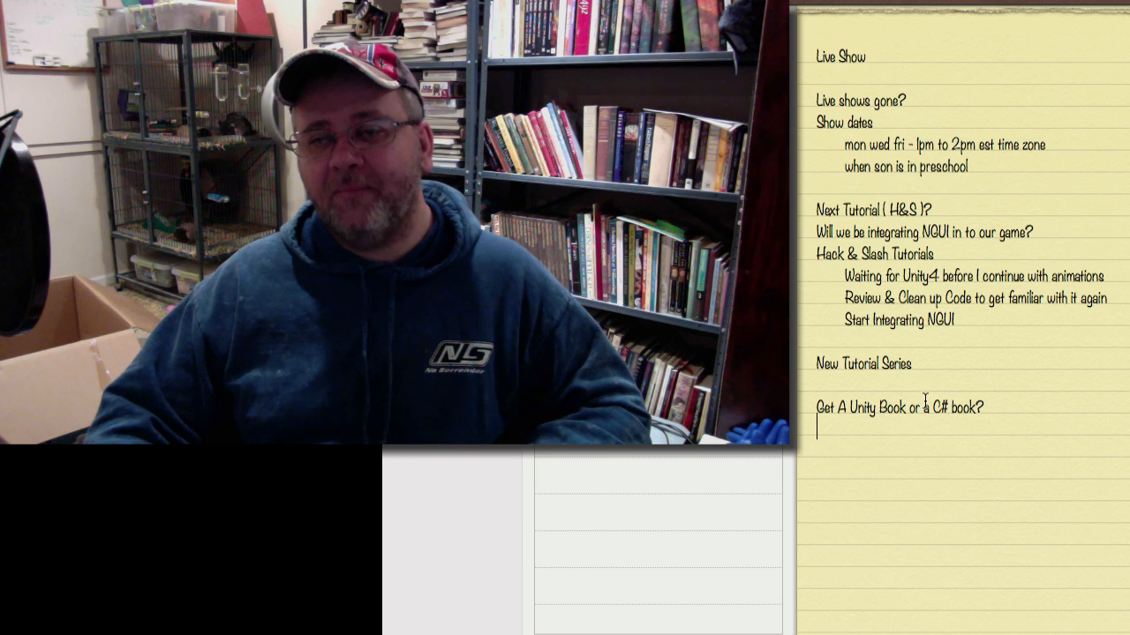
double_click(948, 407)
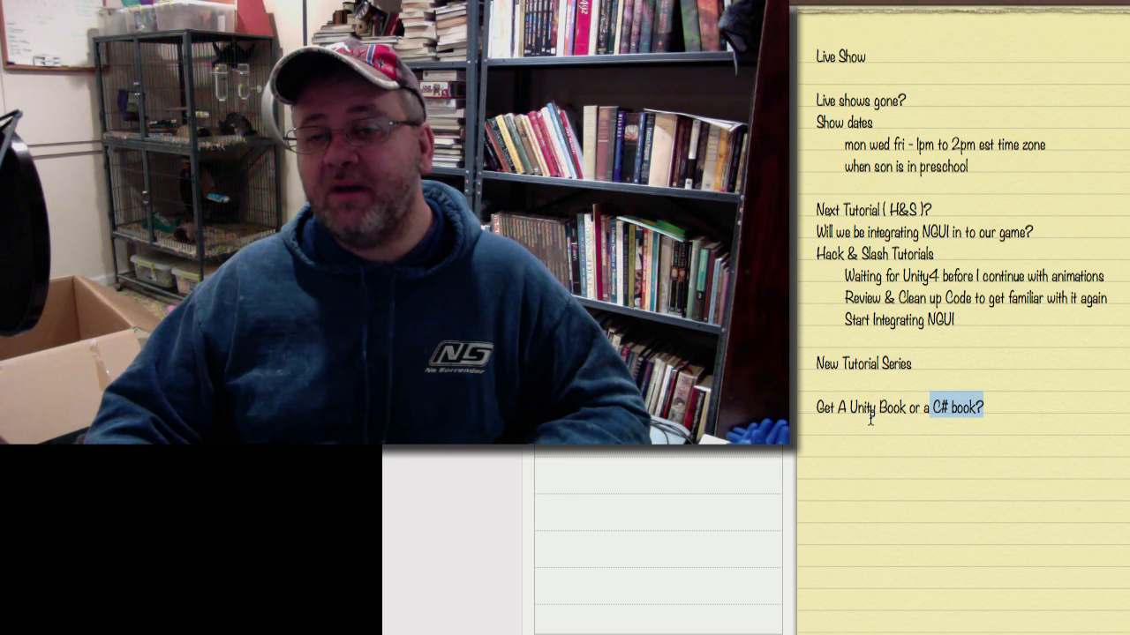